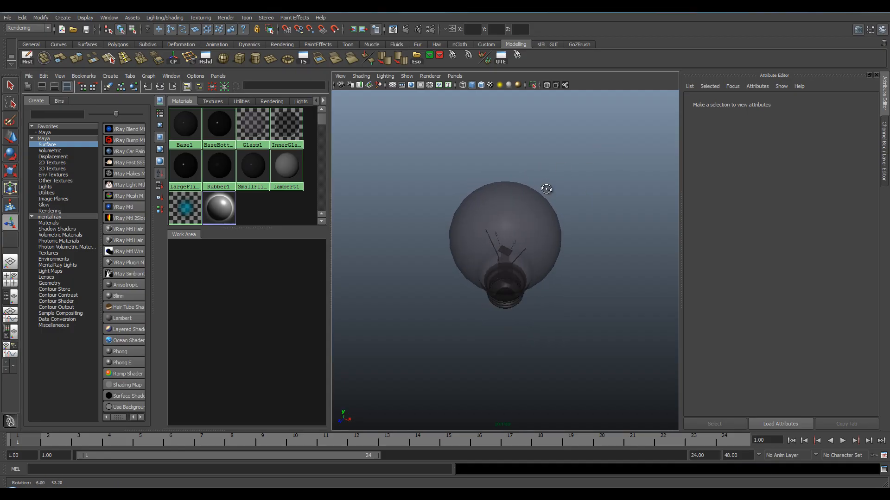
Create surfaceShader3 in Hypershade, assign it to the glass bulb and show its attributes.
{"action": "left_click", "coordinate": [505, 238]}
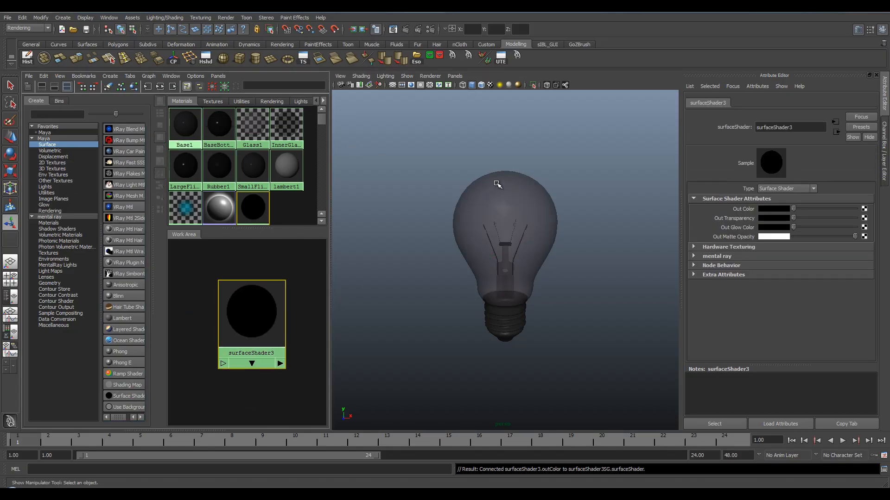
{"action": "right_click", "coordinate": [251, 313]}
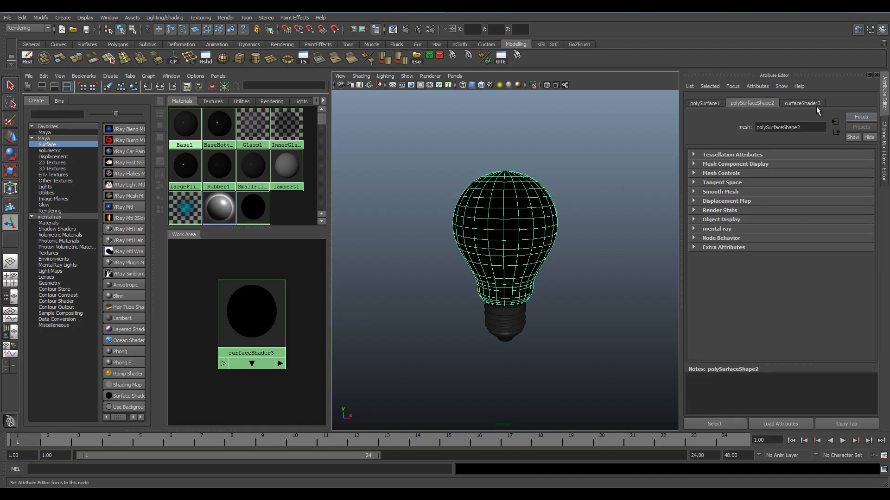
{"action": "left_click", "coordinate": [801, 103]}
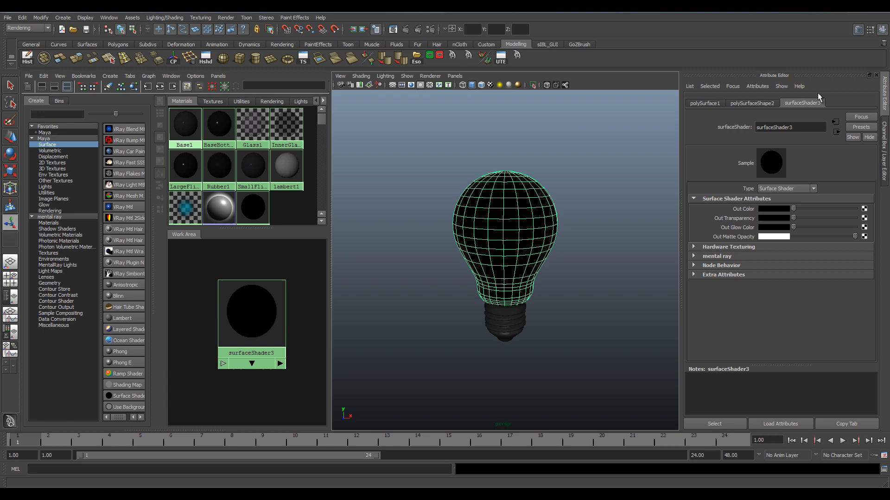
Set the shader's Out Color to a bright yellow (hue about 55, raised value).
{"action": "left_click", "coordinate": [772, 208]}
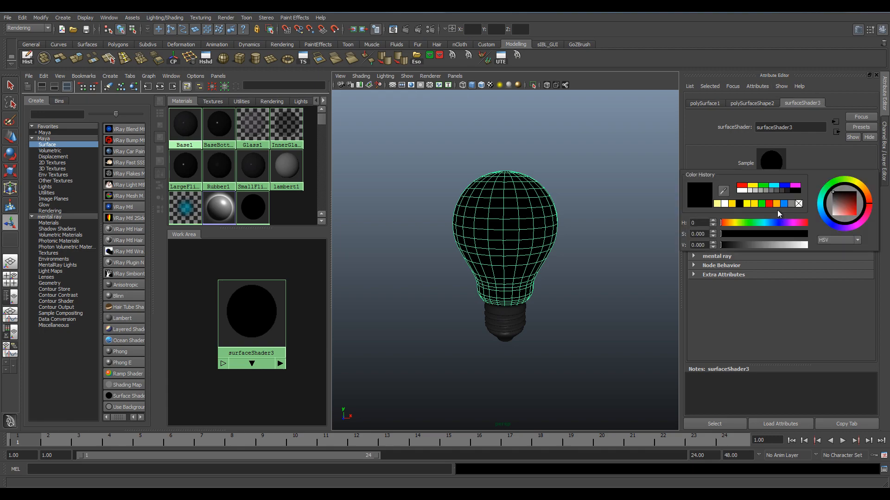
{"action": "left_click", "coordinate": [735, 222]}
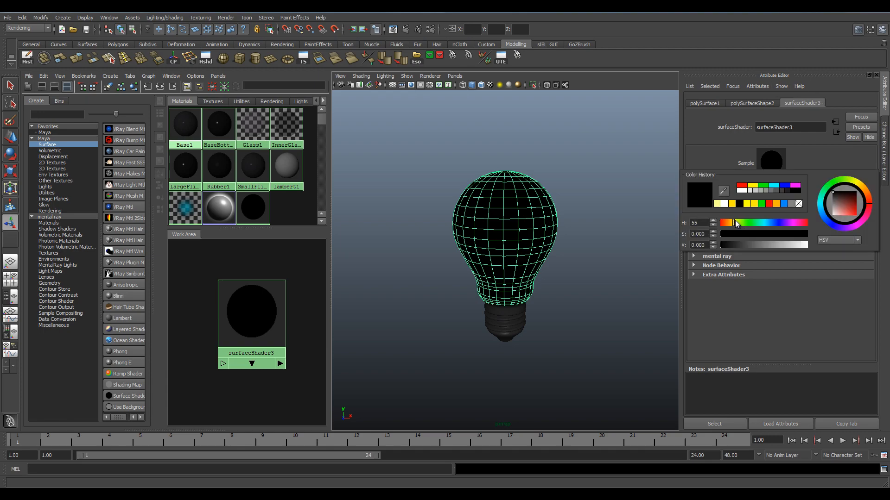
{"action": "left_click_drag", "start_coordinate": [724, 233], "coordinate": [808, 233]}
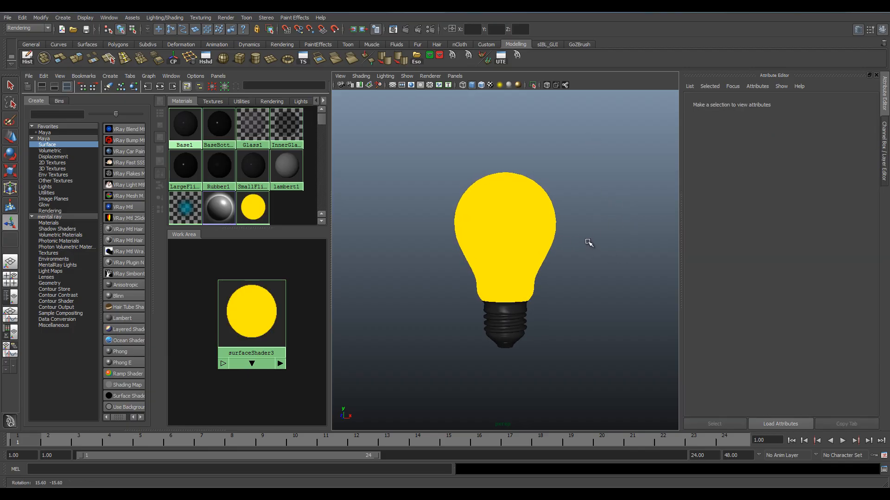
Select the bulb so its shader's glow can be set to white and test-rendered.
{"action": "left_click", "coordinate": [409, 29]}
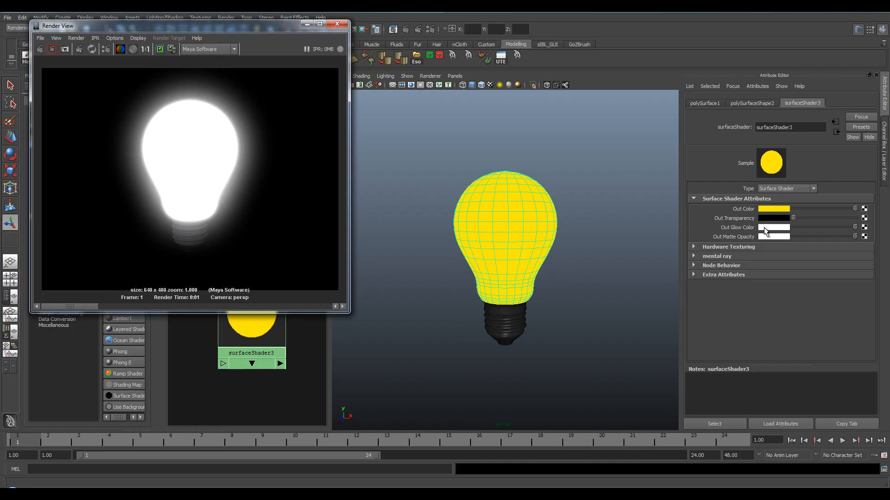
{"action": "mouse_move", "coordinate": [760, 234]}
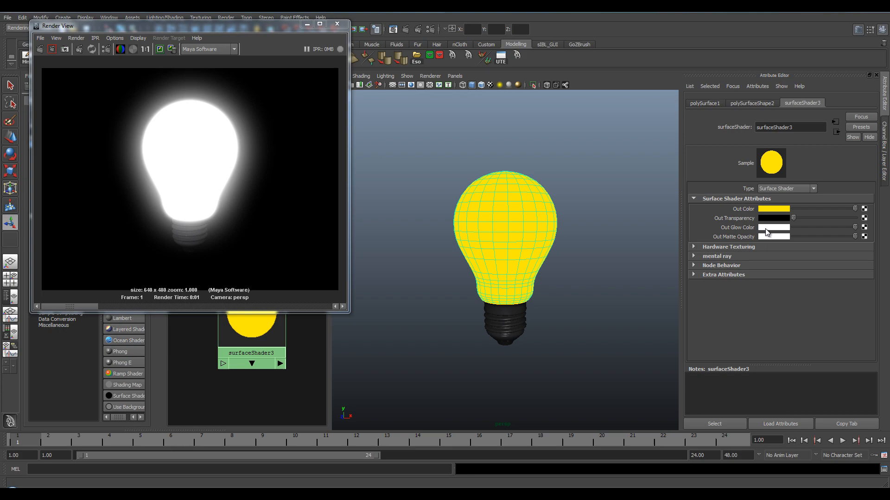
Tint the Out Glow Color pale yellow (hue about 53, saturation about 0.46).
{"action": "left_click", "coordinate": [773, 228]}
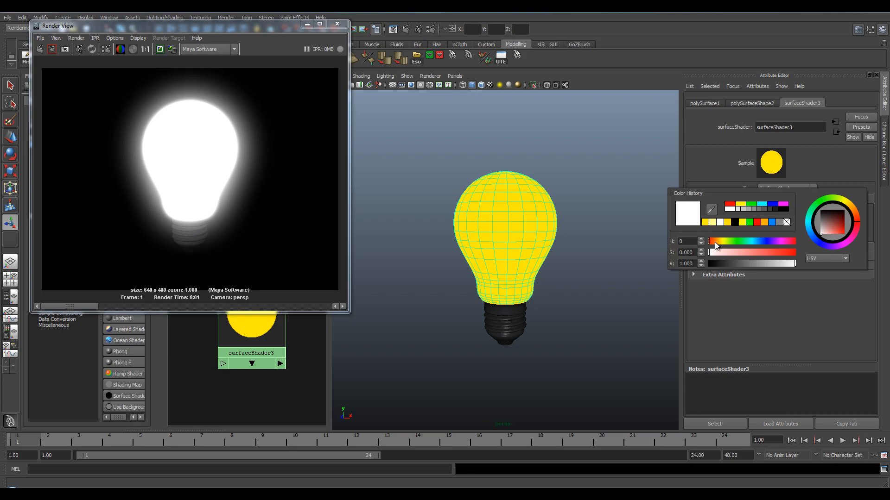
{"action": "left_click_drag", "start_coordinate": [709, 241], "coordinate": [724, 241]}
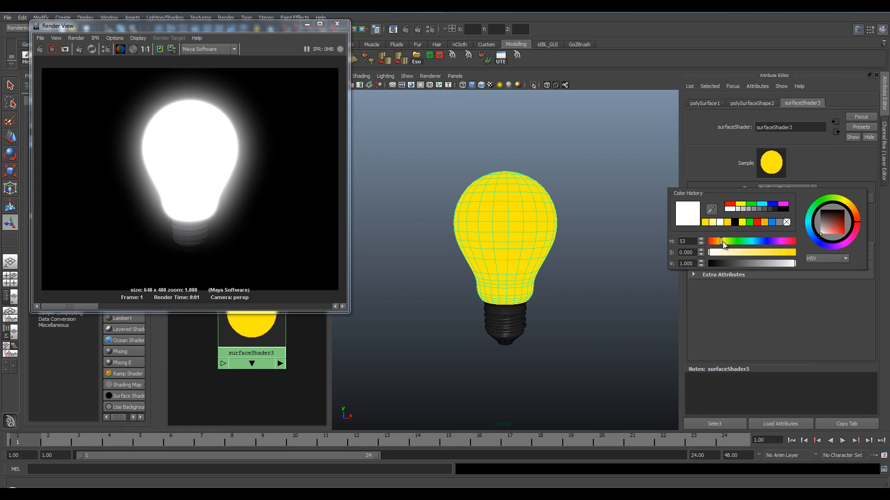
{"action": "left_click_drag", "start_coordinate": [709, 252], "coordinate": [749, 252]}
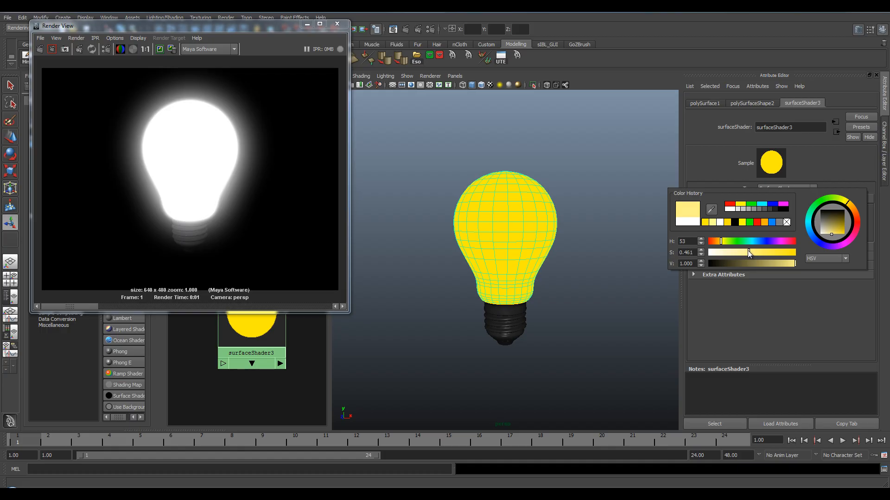
{"action": "left_click", "coordinate": [607, 182]}
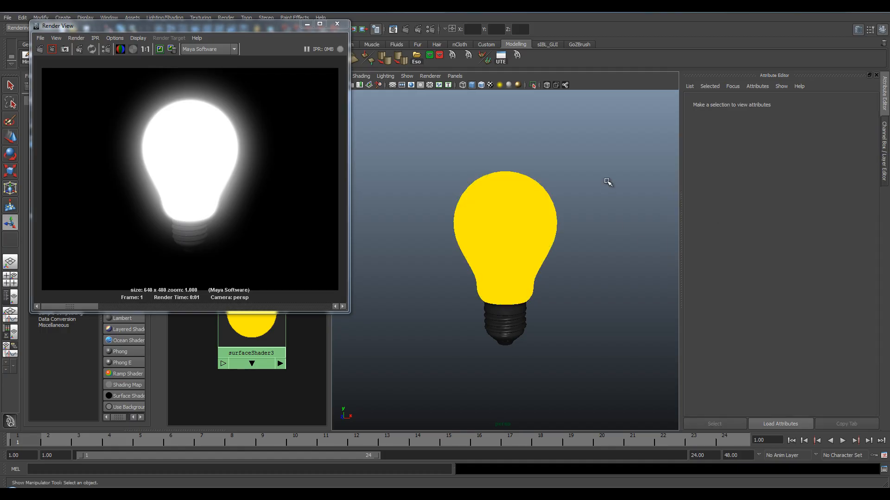